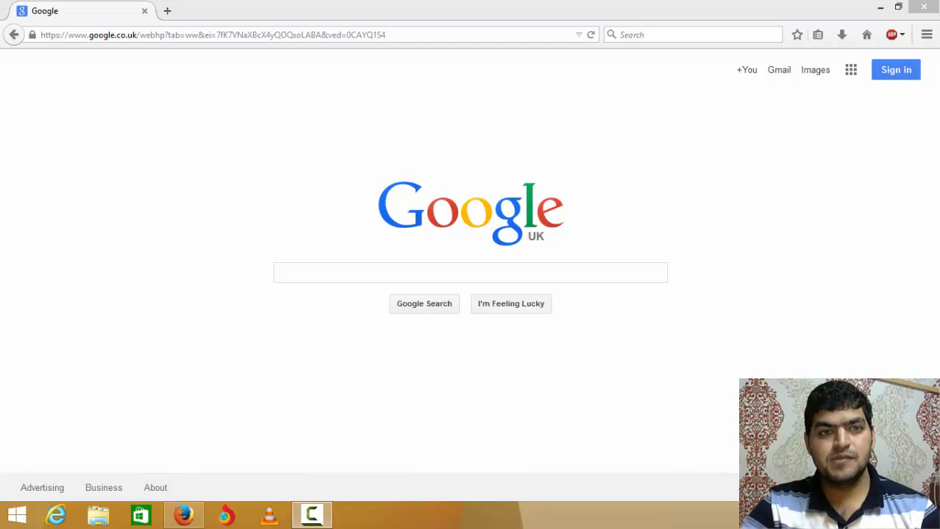
# Search Google for 'anonymox' and bring up the anonymox.net result in a new tab
pyautogui.click(470, 273)
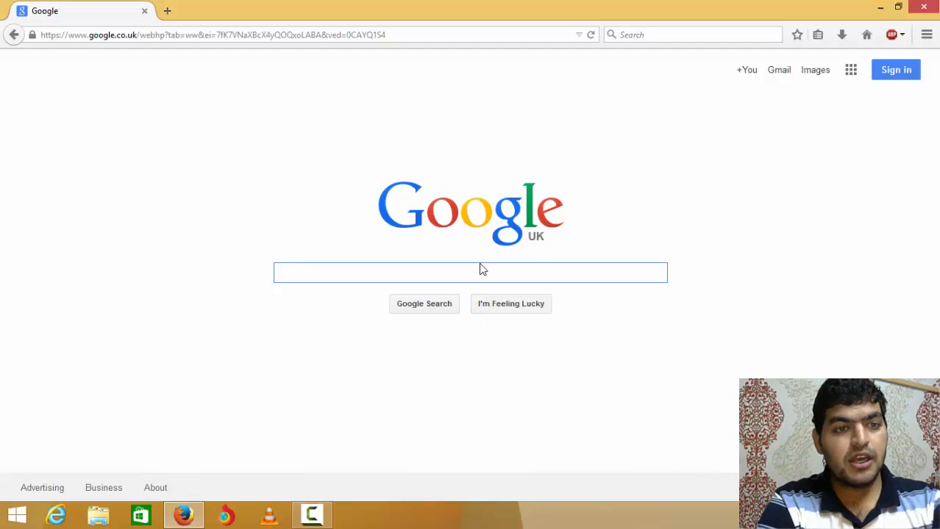
pyautogui.write('anonymox')
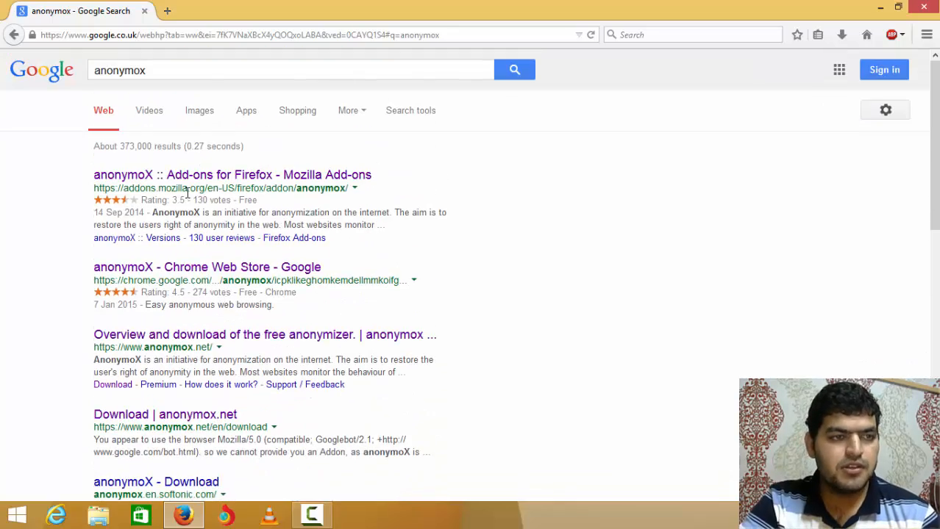
pyautogui.moveTo(184, 182)
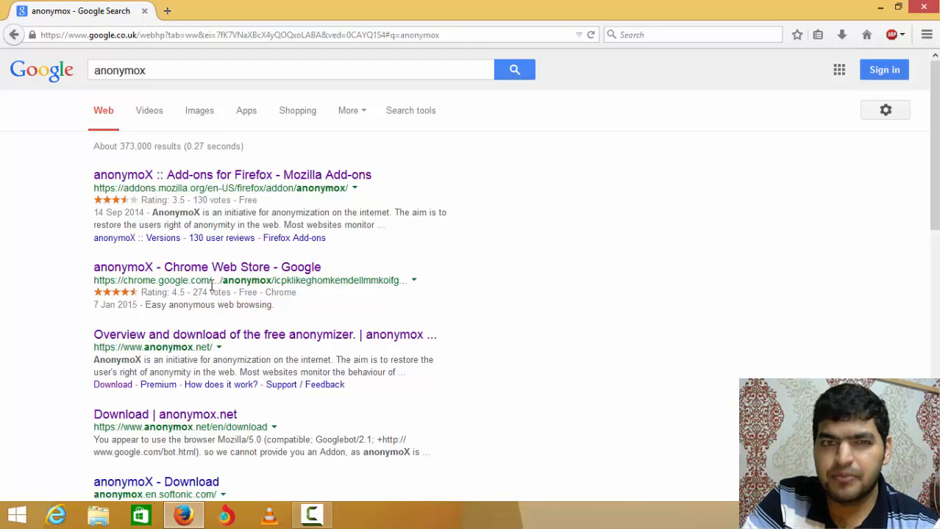
pyautogui.moveTo(207, 328)
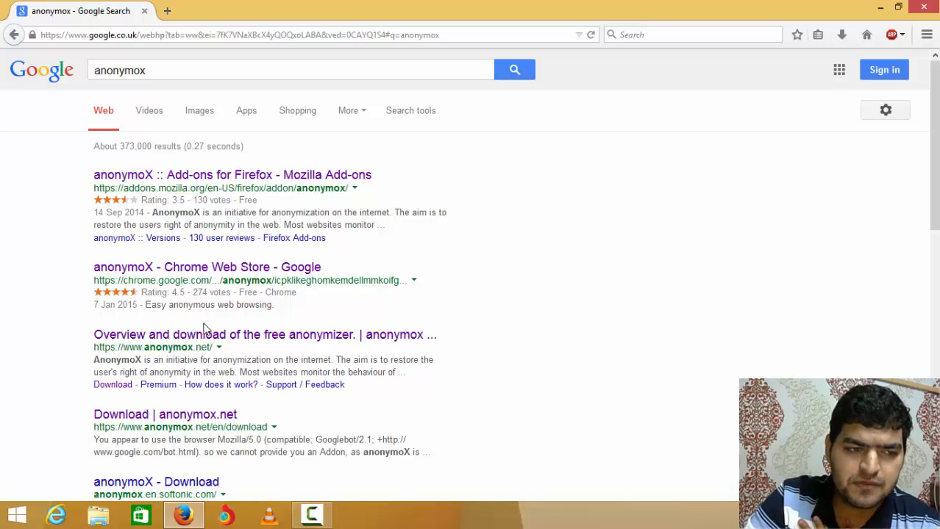
pyautogui.click(264, 334)
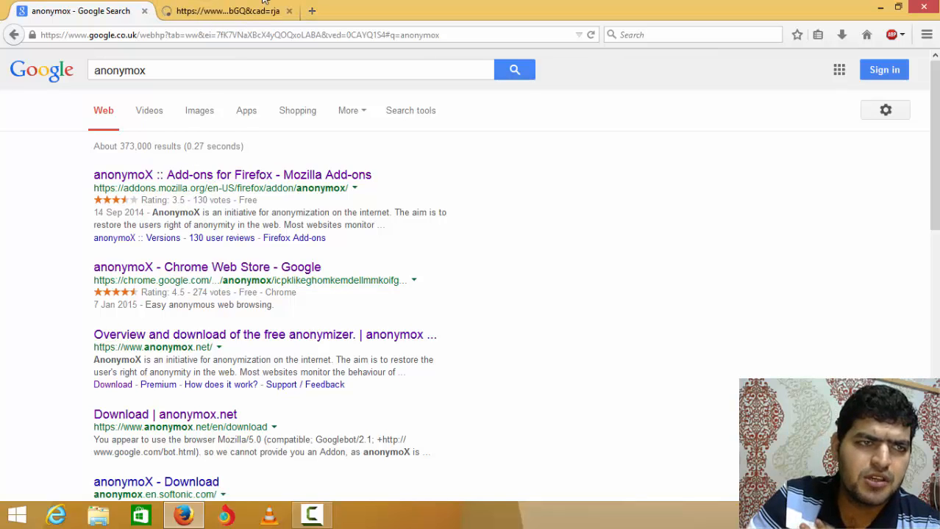
pyautogui.moveTo(213, 184)
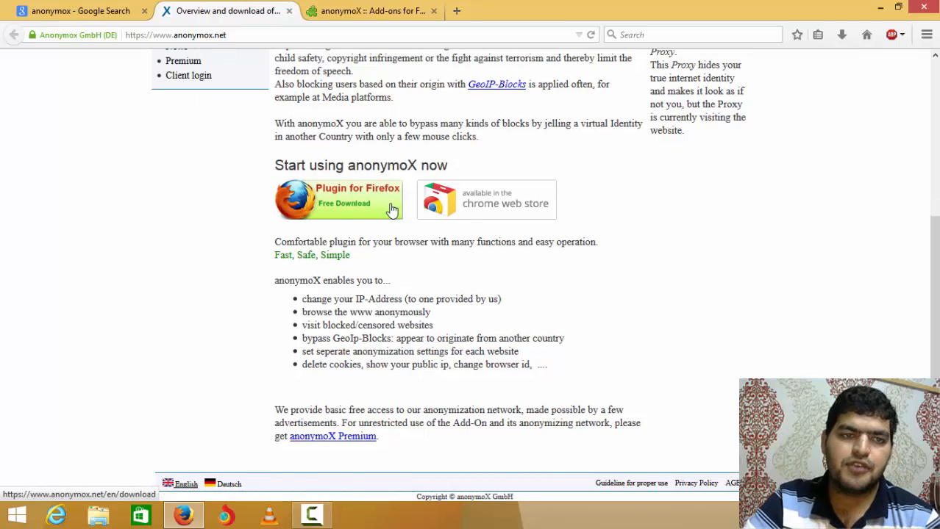
pyautogui.moveTo(401, 10)
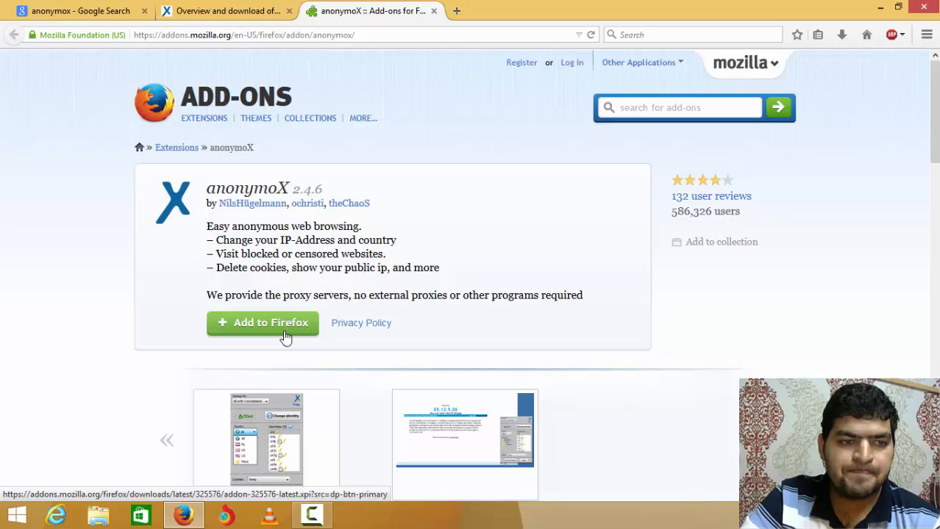
# Add anonymoX to Firefox, confirm Install Now, and restart Firefox so it loads
pyautogui.click(263, 323)
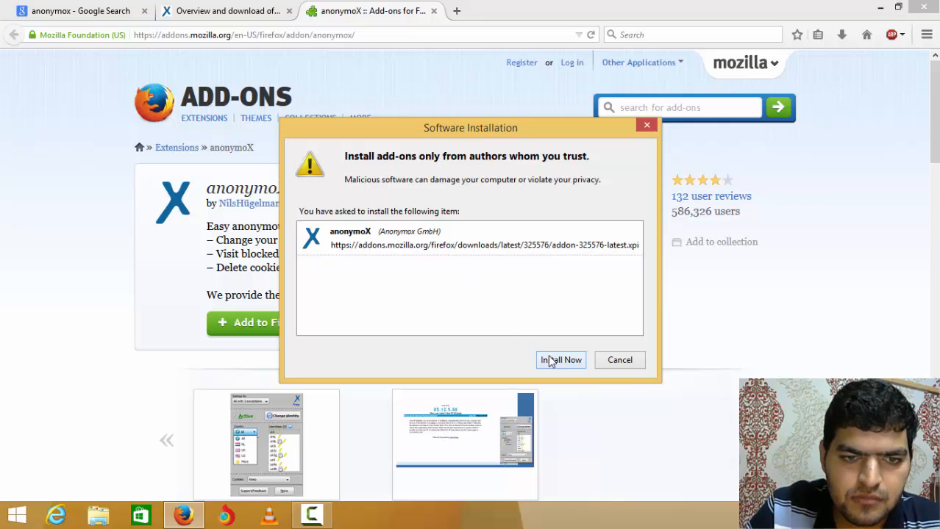
pyautogui.click(560, 360)
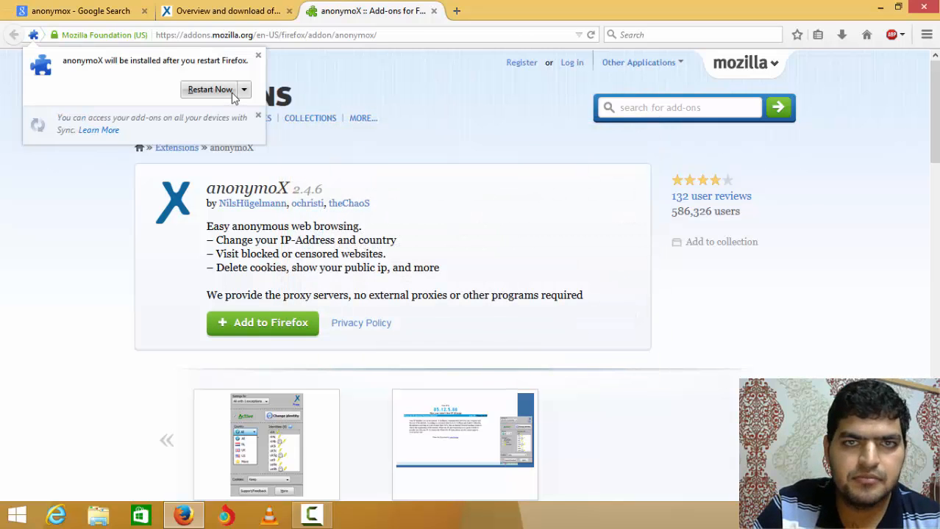
pyautogui.click(210, 89)
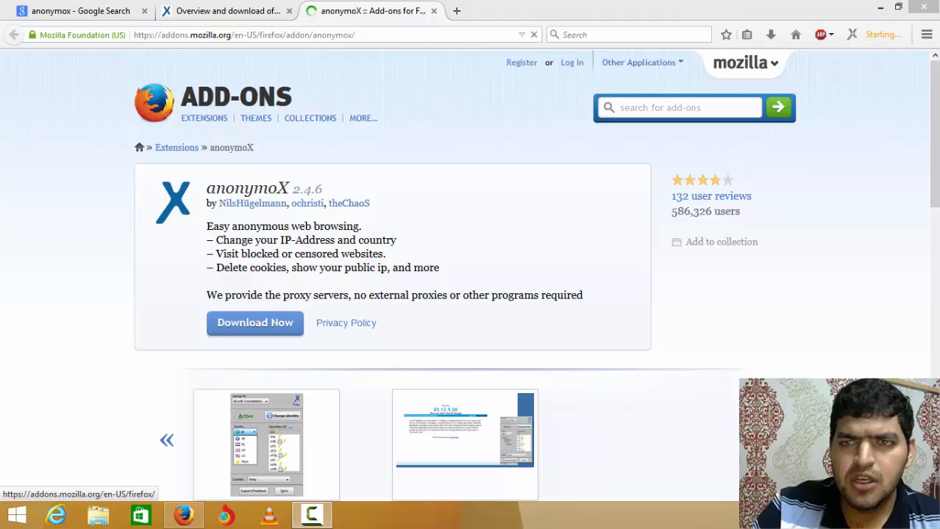
pyautogui.click(255, 323)
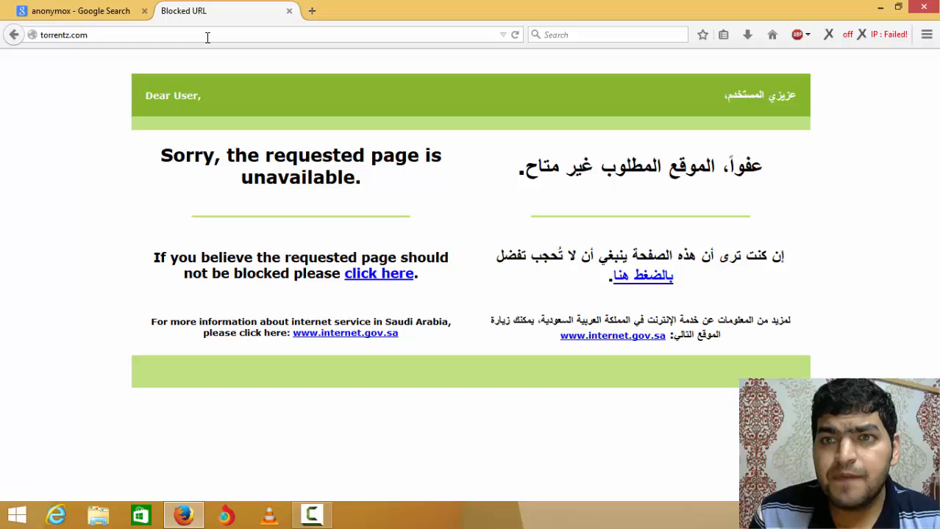
pyautogui.moveTo(748, 35)
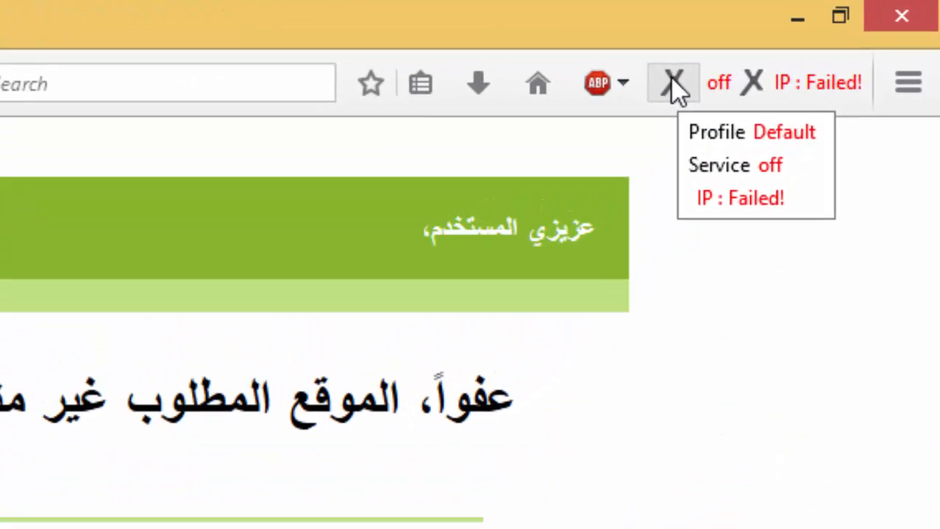
# Switch the anonymoX service to Active from its toolbar panel
pyautogui.click(672, 83)
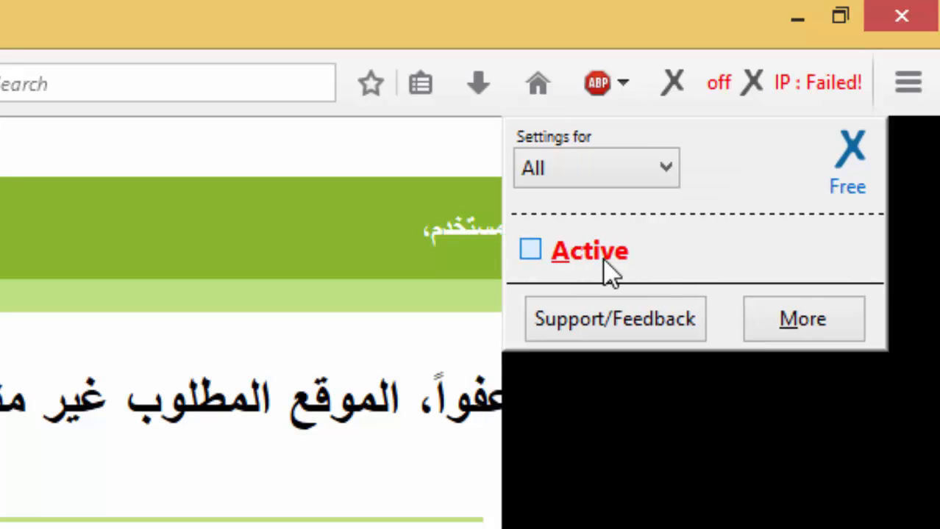
pyautogui.click(530, 249)
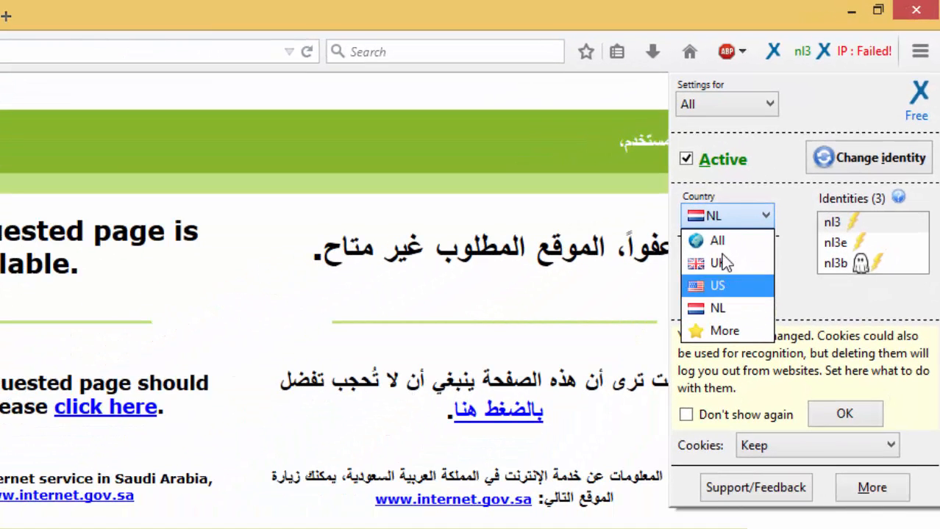
pyautogui.moveTo(754, 298)
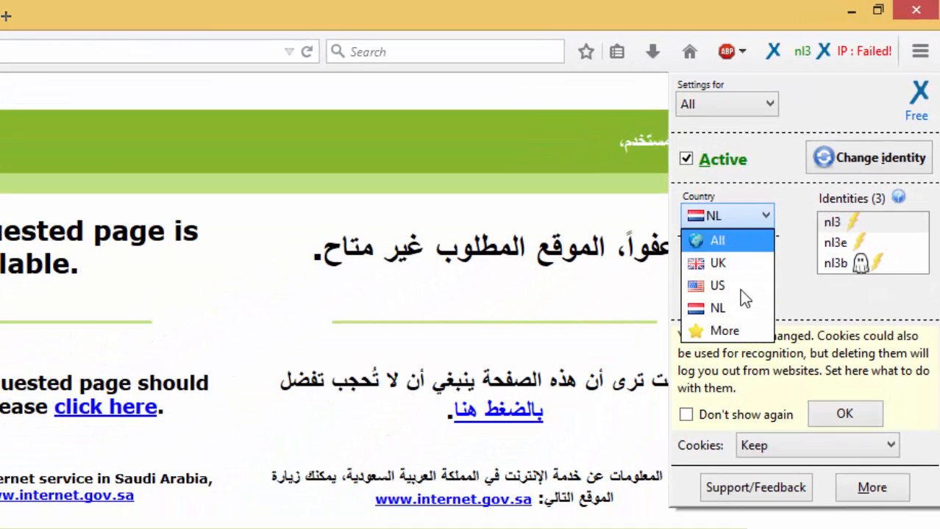
pyautogui.moveTo(743, 309)
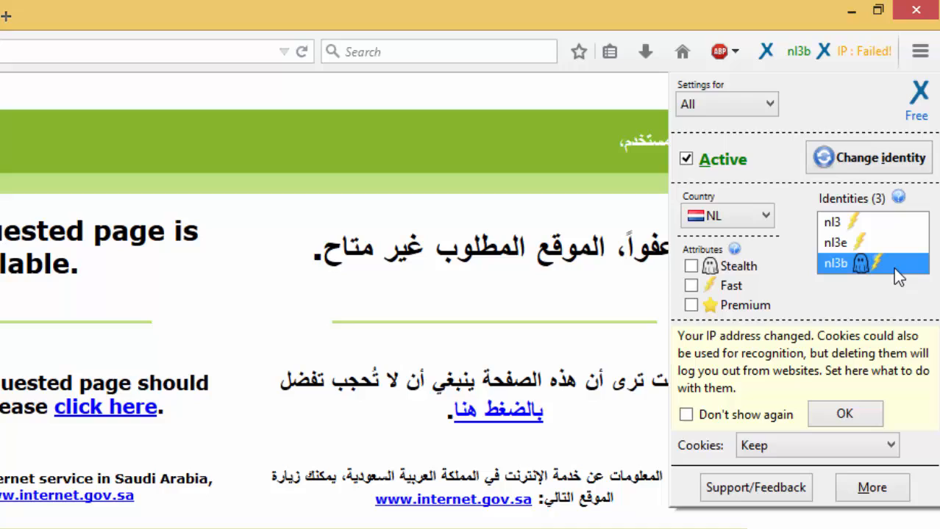
pyautogui.moveTo(881, 284)
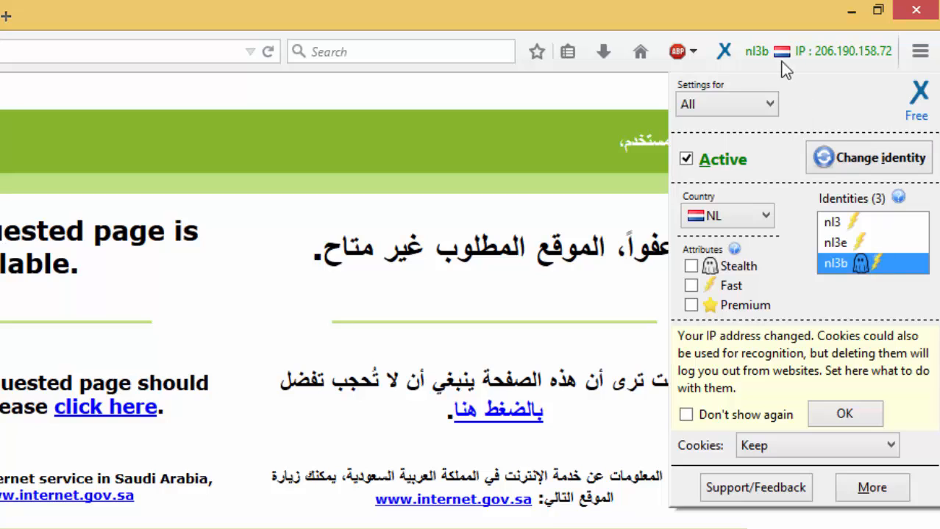
pyautogui.moveTo(465, 46)
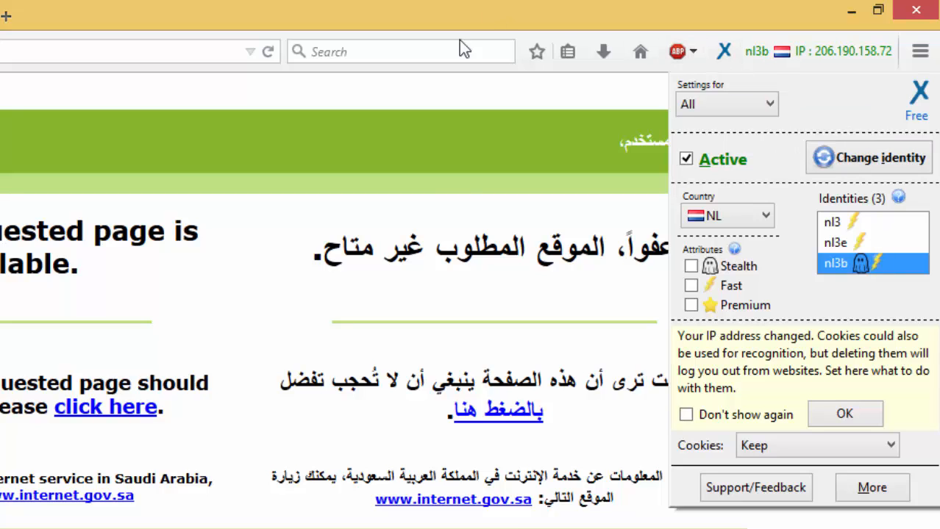